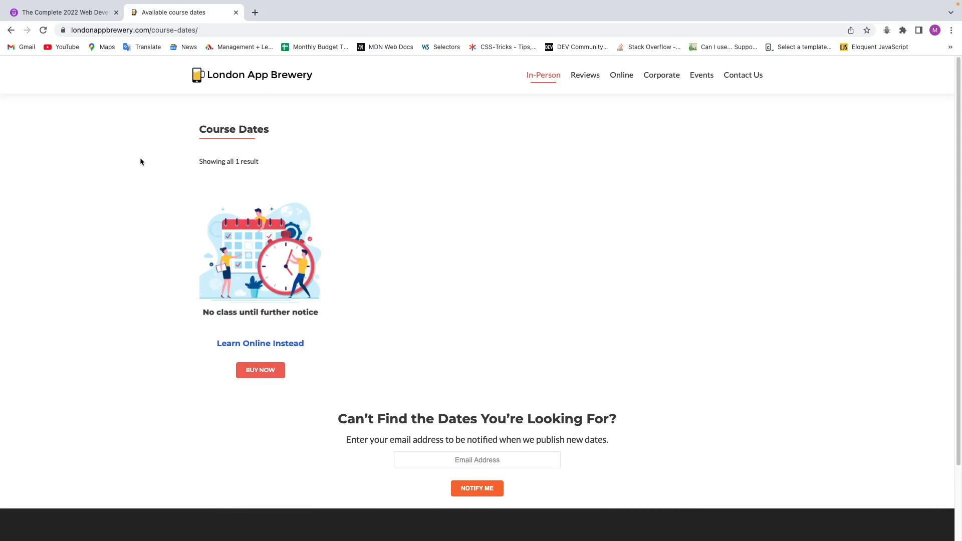
mouse_move(140, 158)
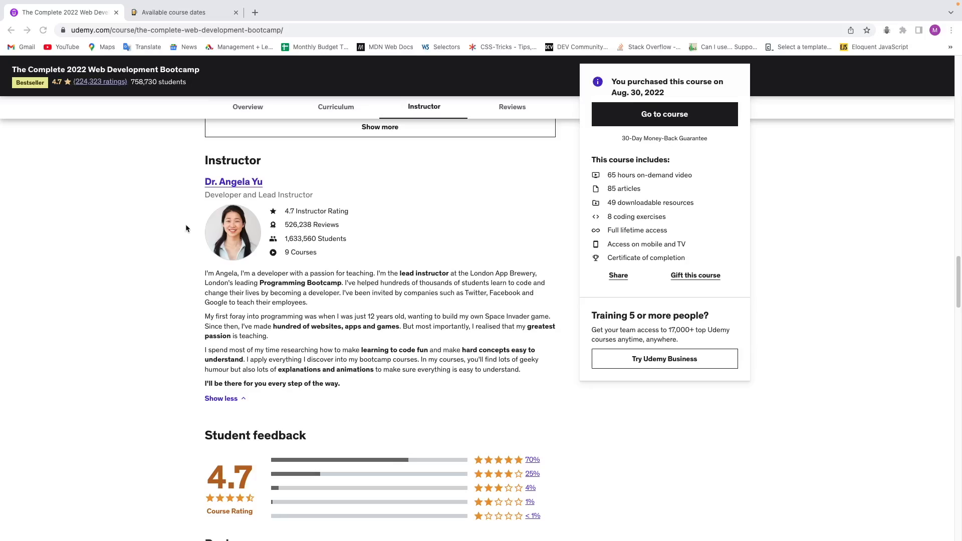
mouse_move(335, 274)
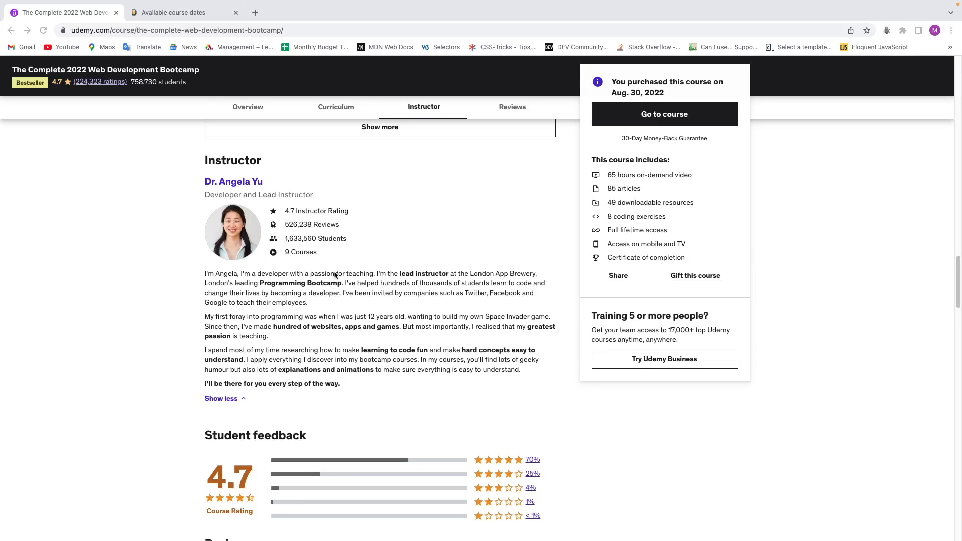
Step: Go to the purchased bootcamp course so its player and CSS lecture list open
click(663, 114)
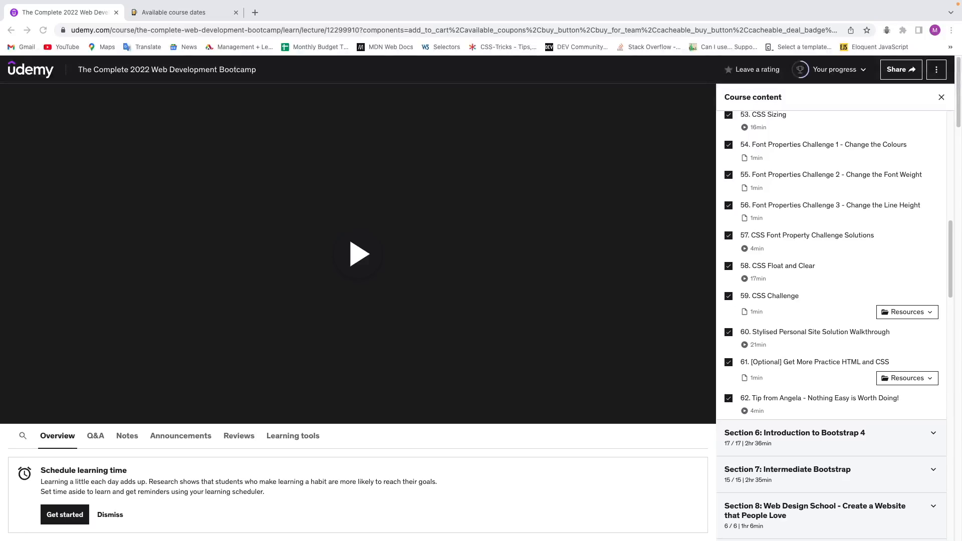
mouse_move(358, 253)
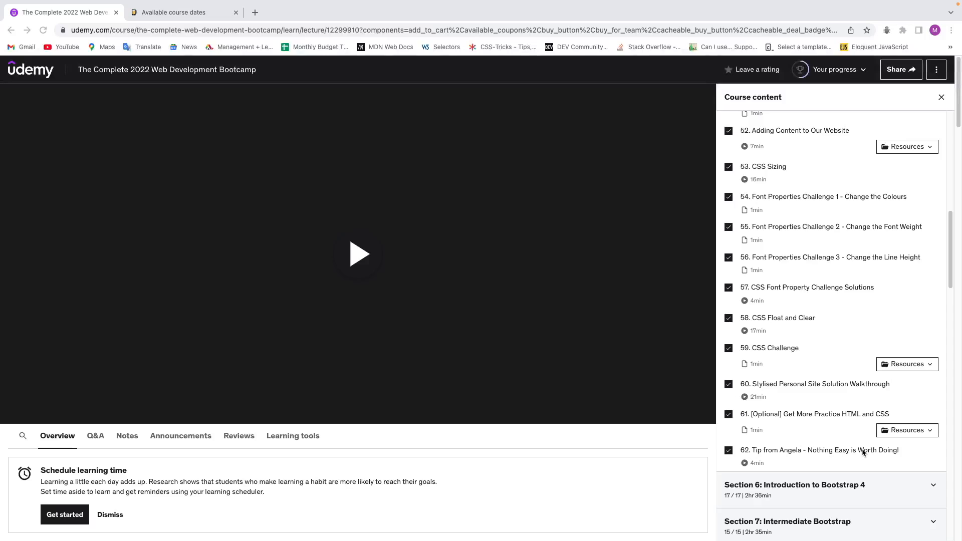
mouse_move(864, 453)
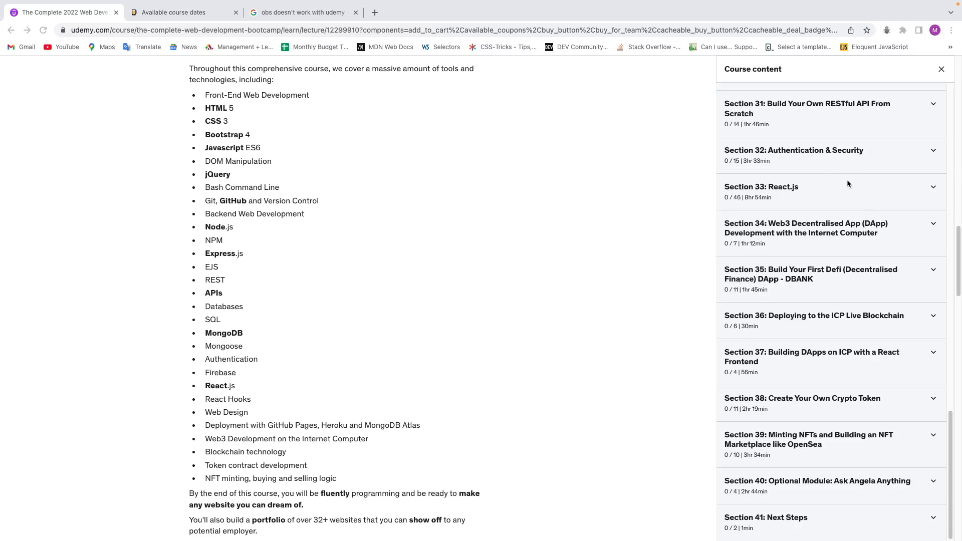
mouse_move(845, 196)
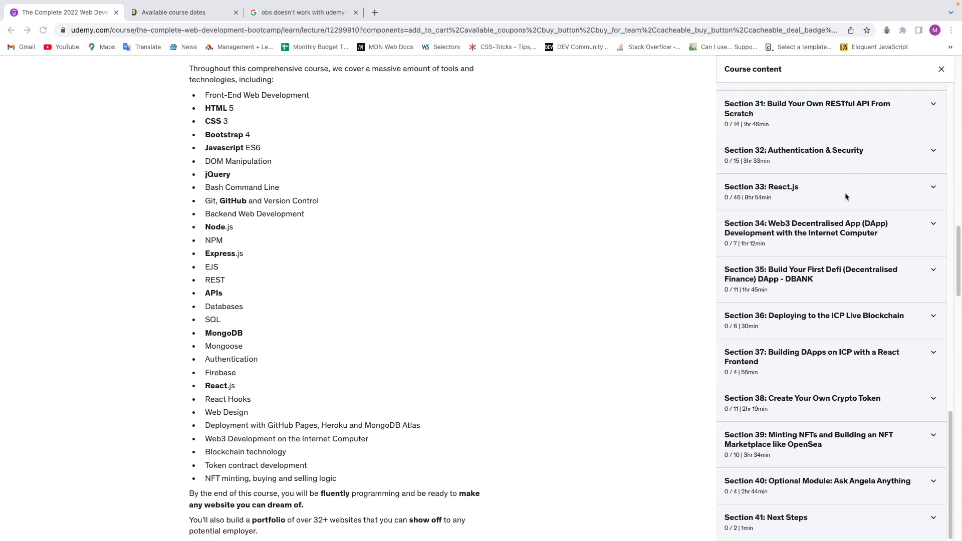
mouse_move(818, 222)
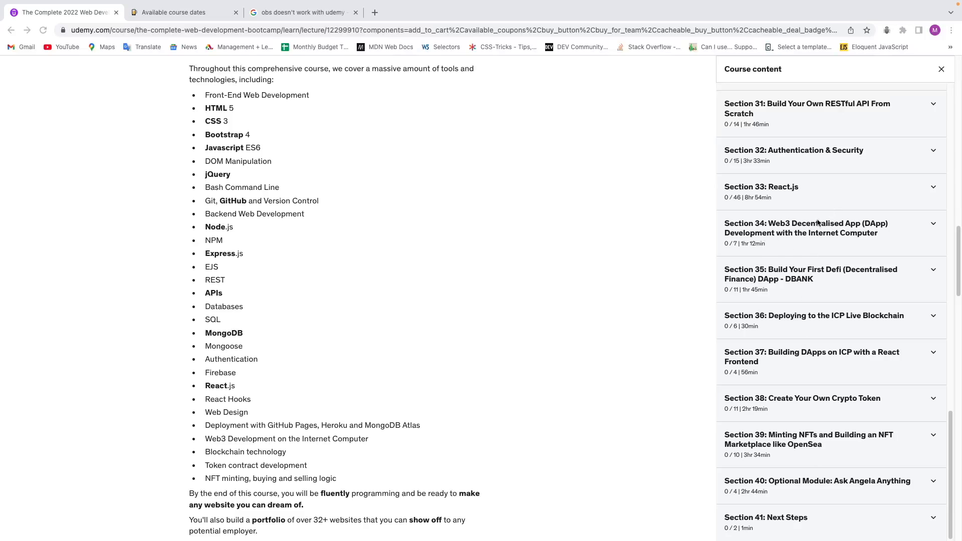
mouse_move(822, 182)
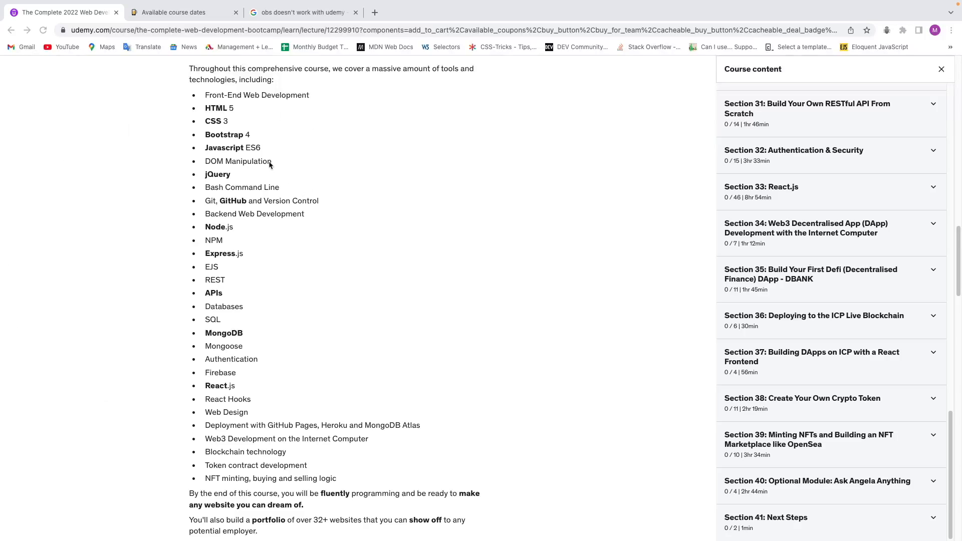
mouse_move(212, 288)
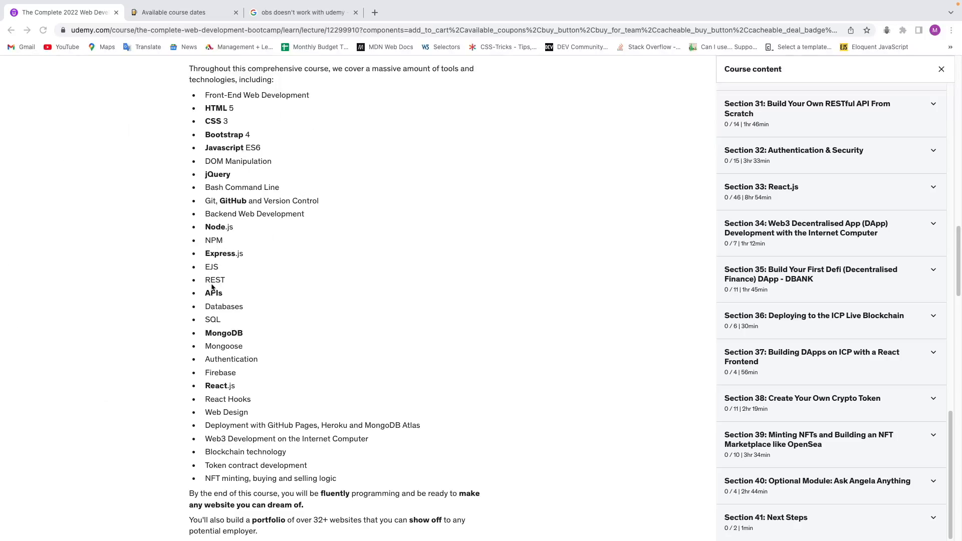
mouse_move(217, 393)
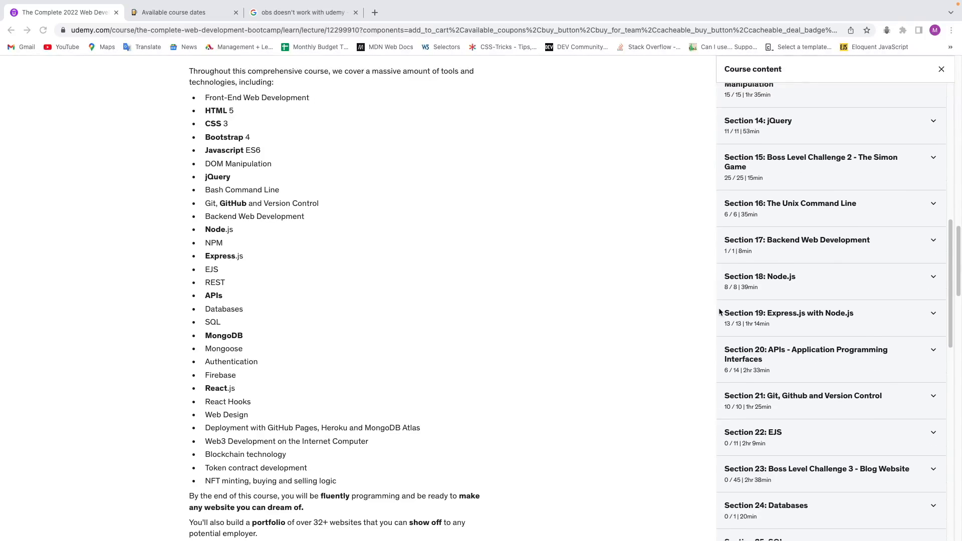
Step: Scroll the Overview toward the technology list alongside the later curriculum sections
scroll(up, 3)
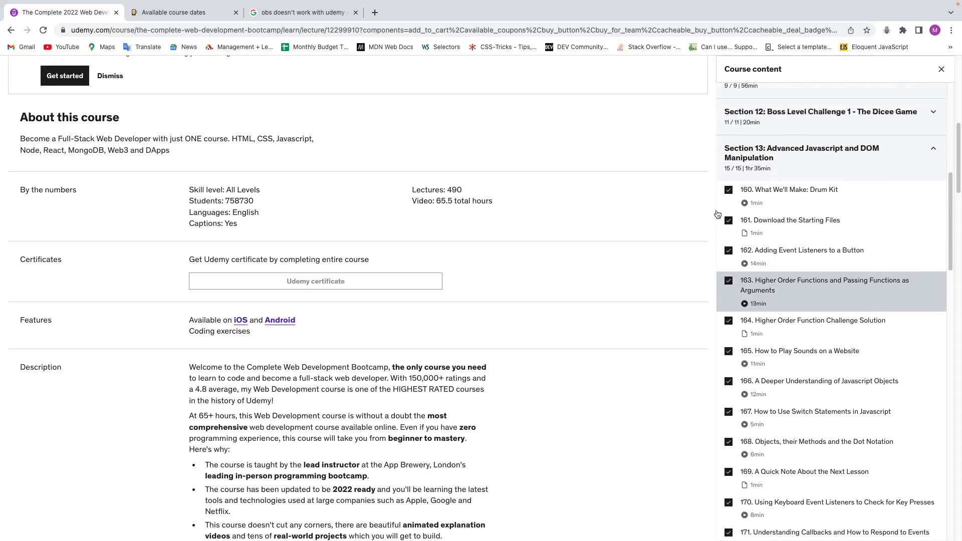
Step: Scroll to the 'About this course' figures: 490 lectures, 65.5 hours
scroll(down, 3)
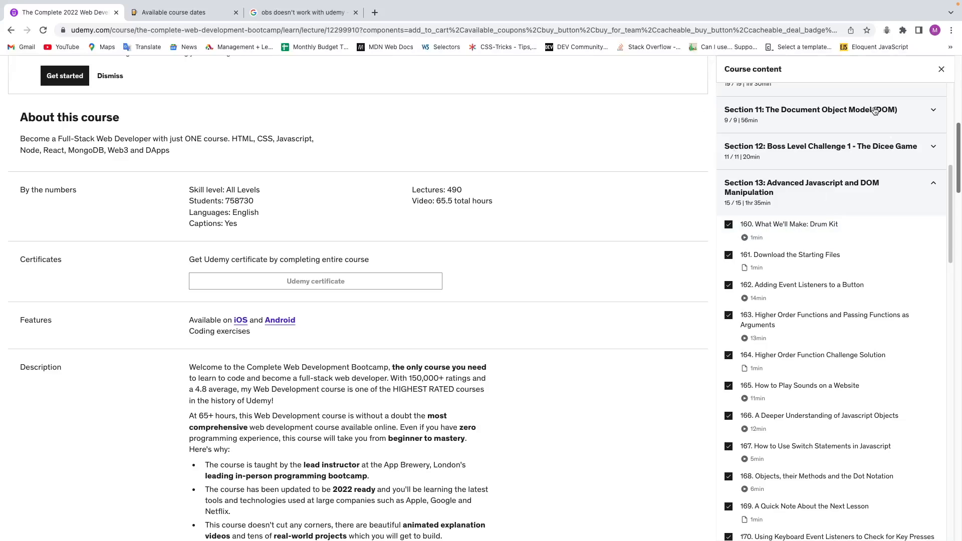
mouse_move(840, 197)
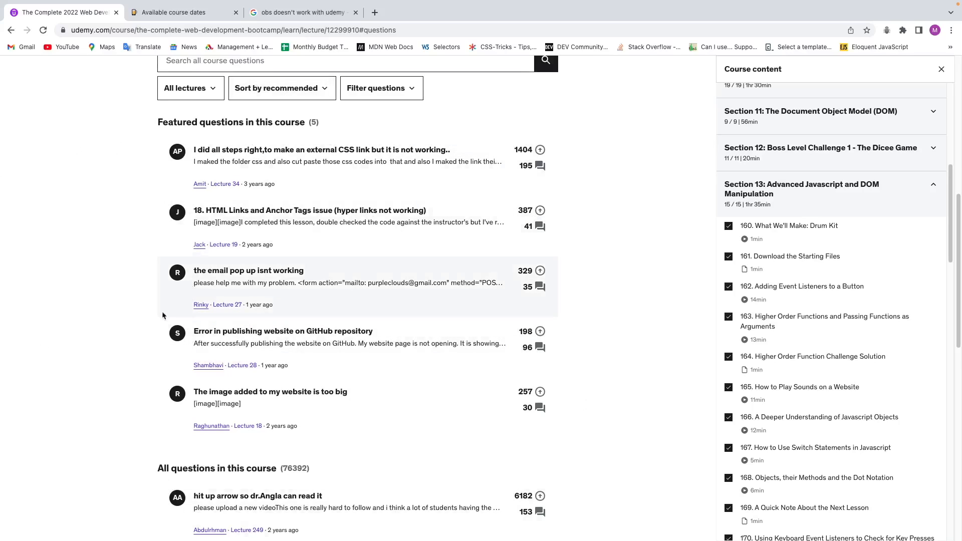
mouse_move(449, 302)
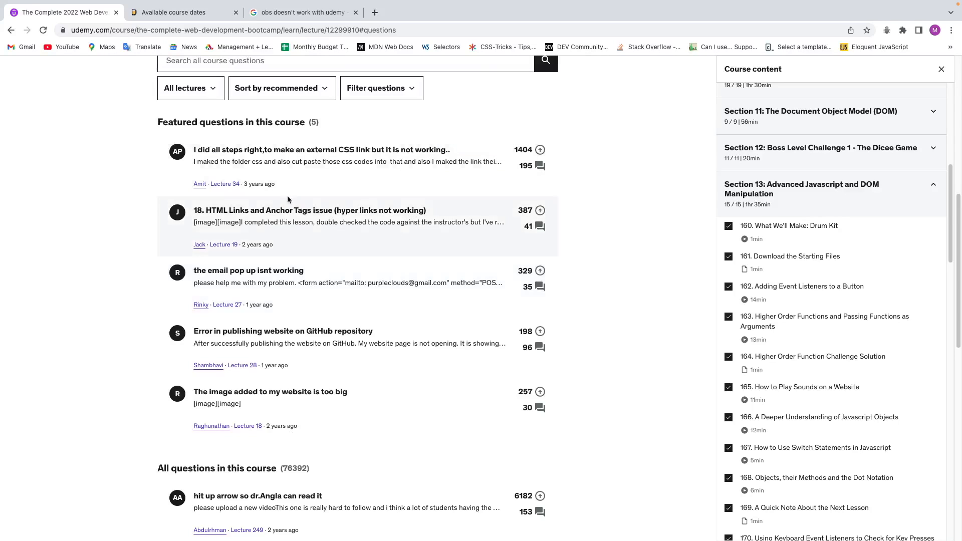
mouse_move(352, 200)
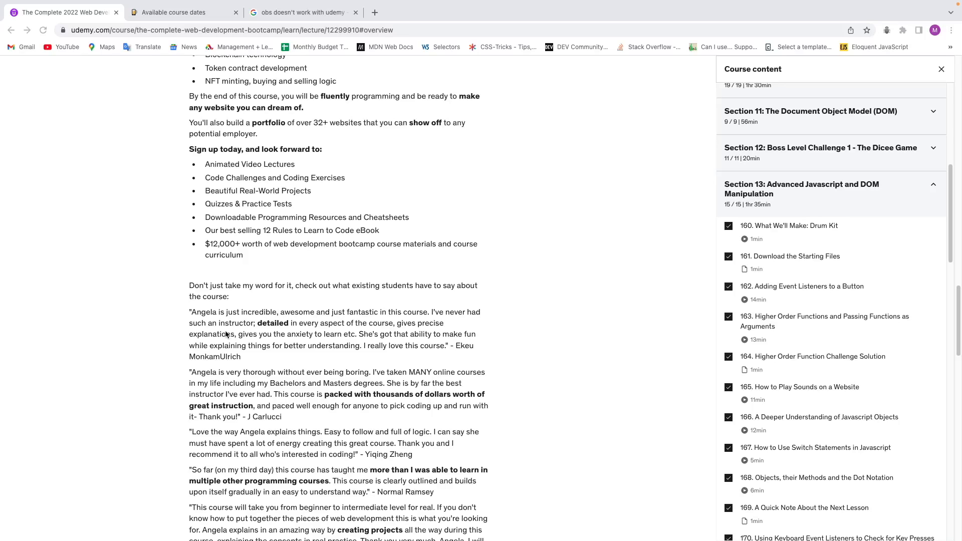
Step: Scroll the Overview down to the 'Sign up today' list and student testimonials
scroll(down, 3)
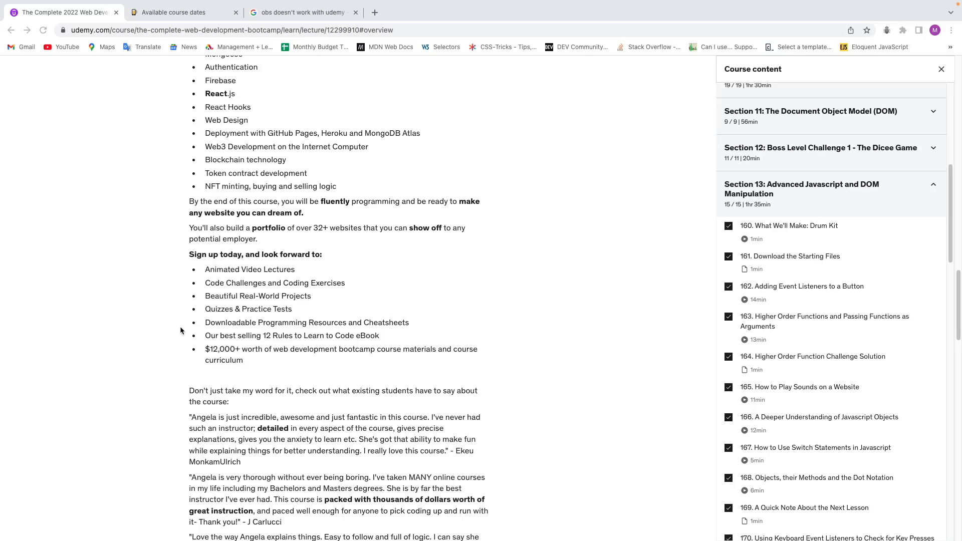
mouse_move(329, 245)
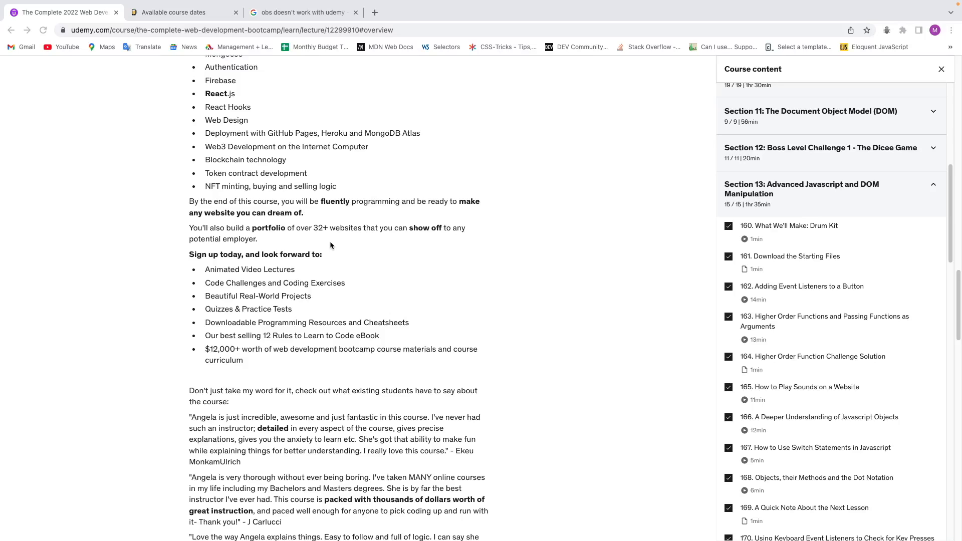
mouse_move(405, 193)
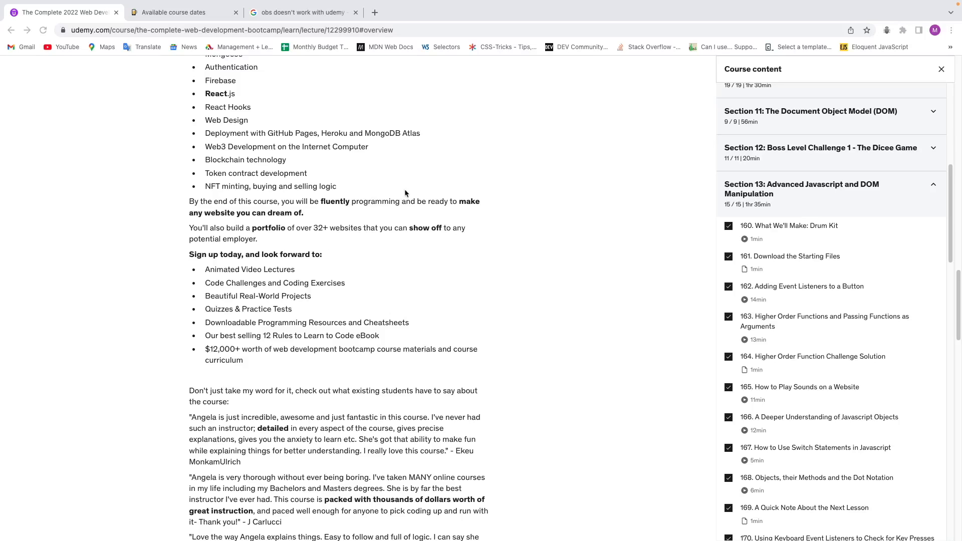
scroll(down, 3)
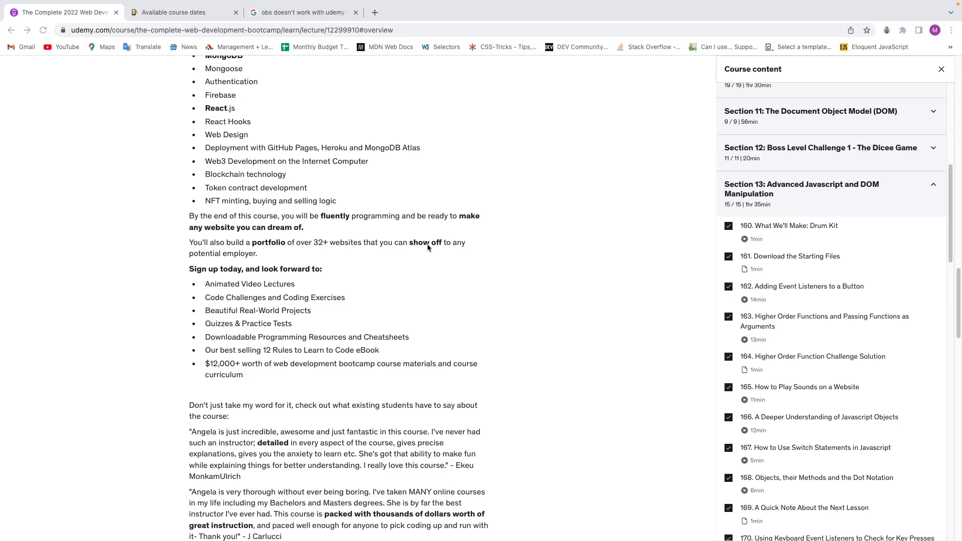
scroll(down, 3)
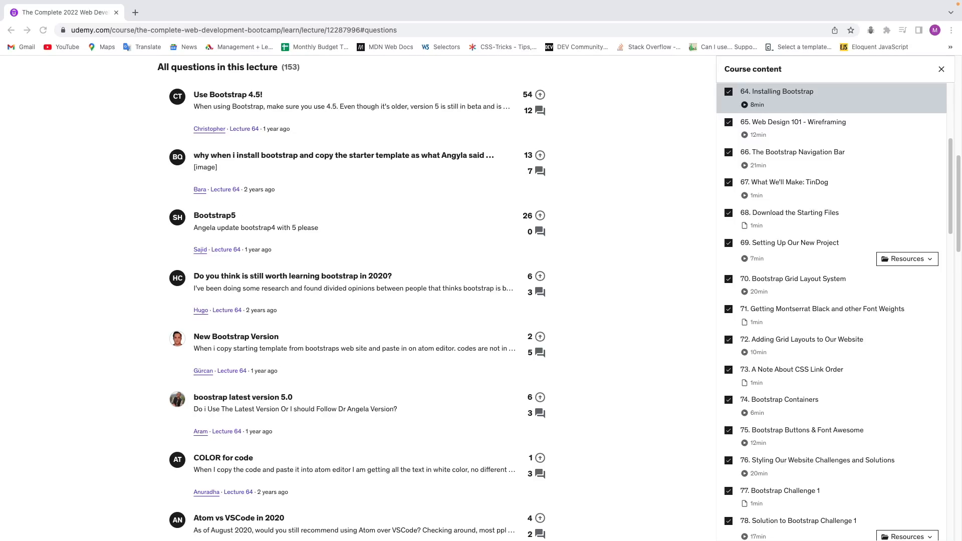
mouse_move(127, 114)
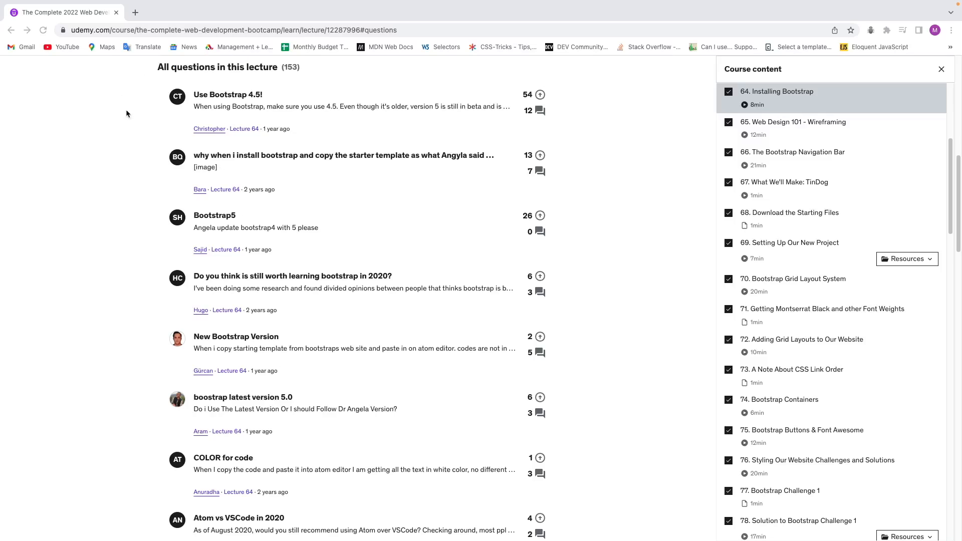
mouse_move(546, 104)
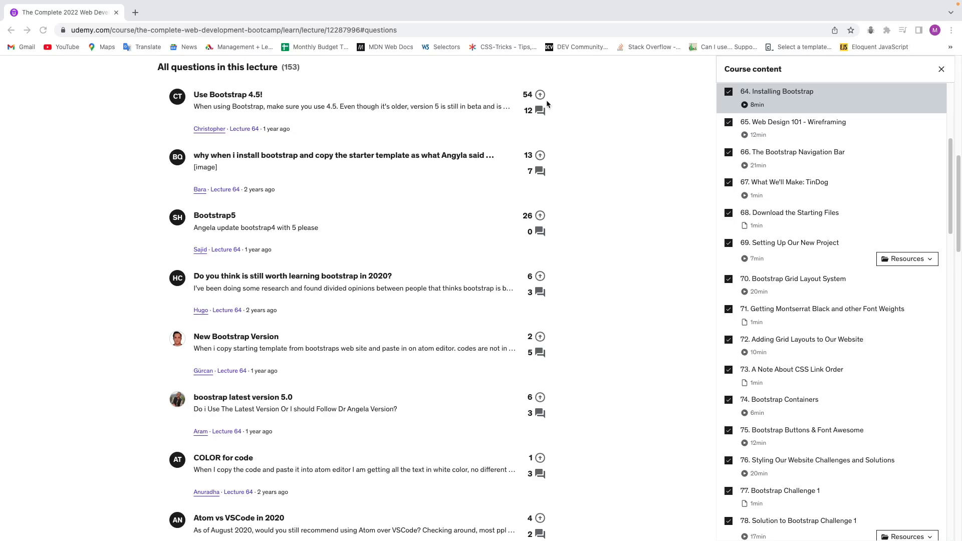
mouse_move(239, 114)
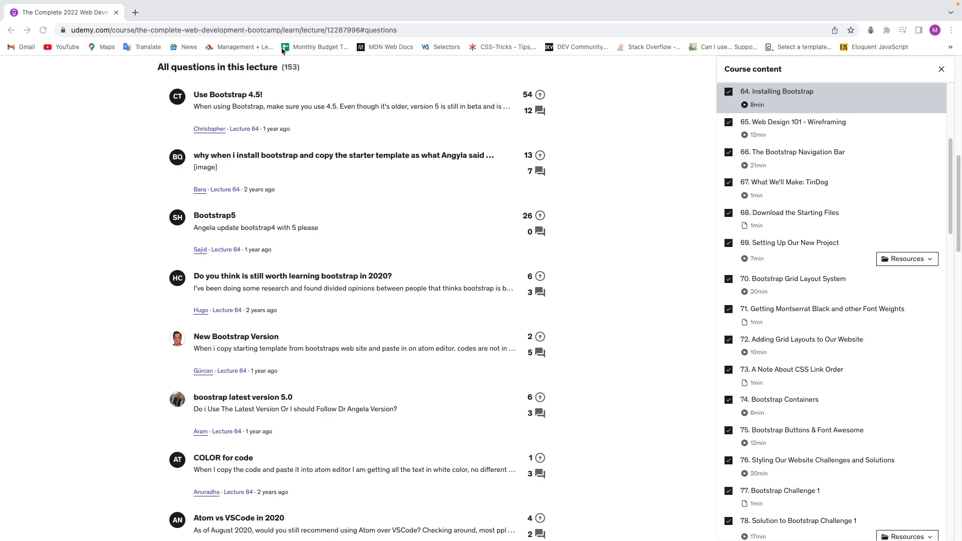
mouse_move(251, 136)
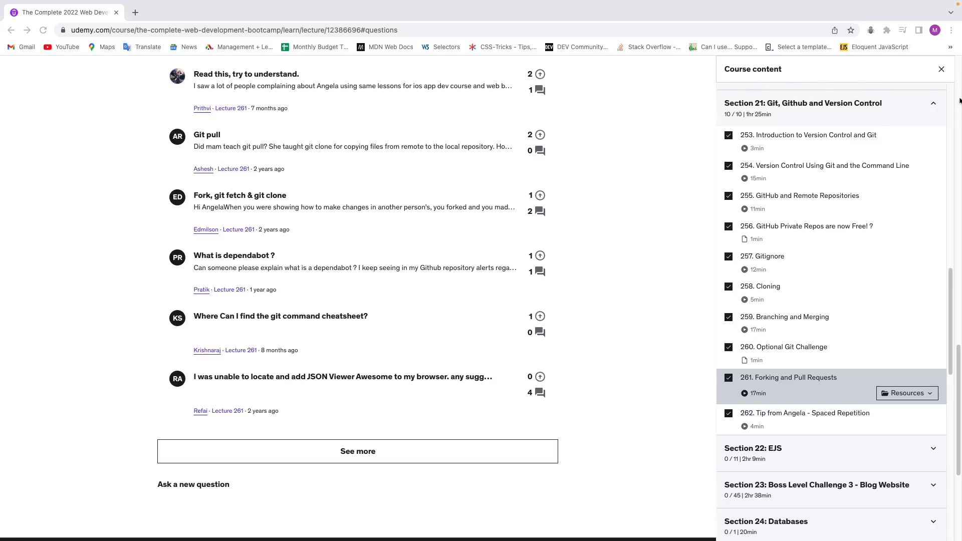
mouse_move(476, 129)
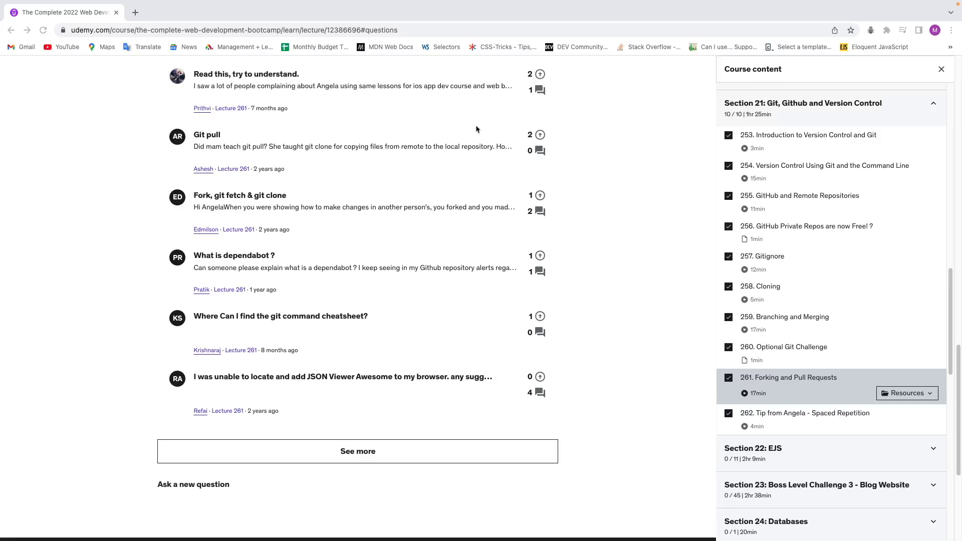